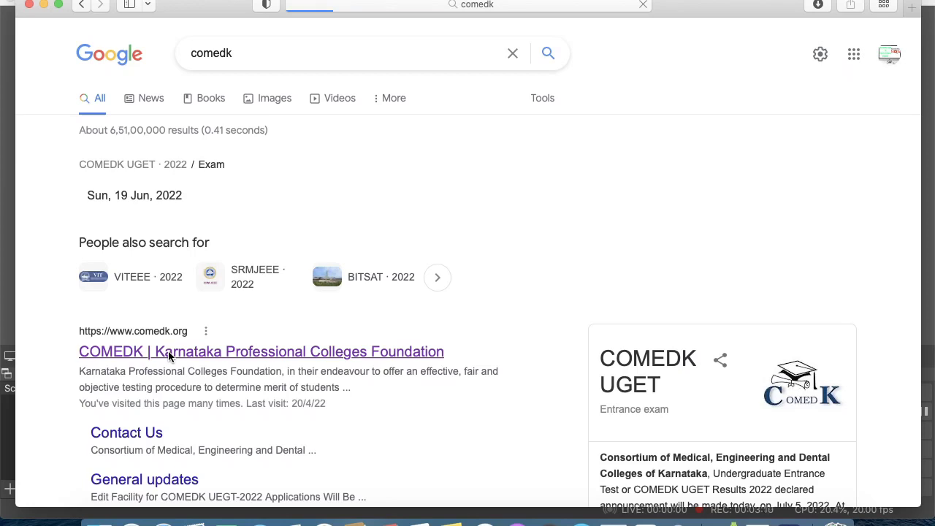
pyautogui.click(261, 352)
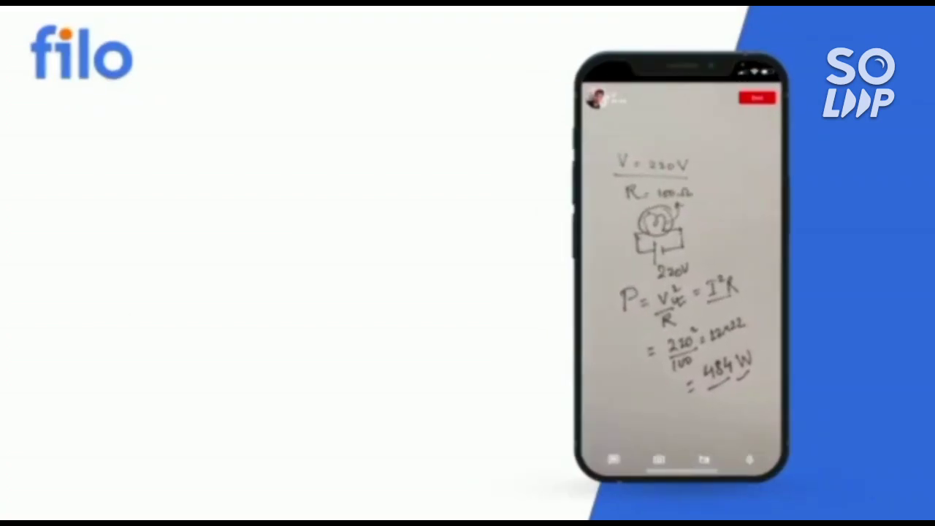
pyautogui.click(757, 98)
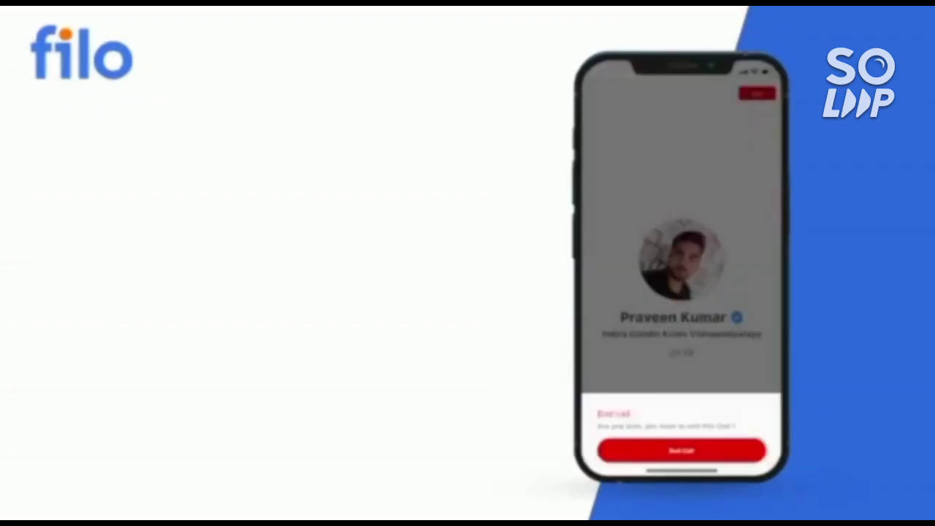